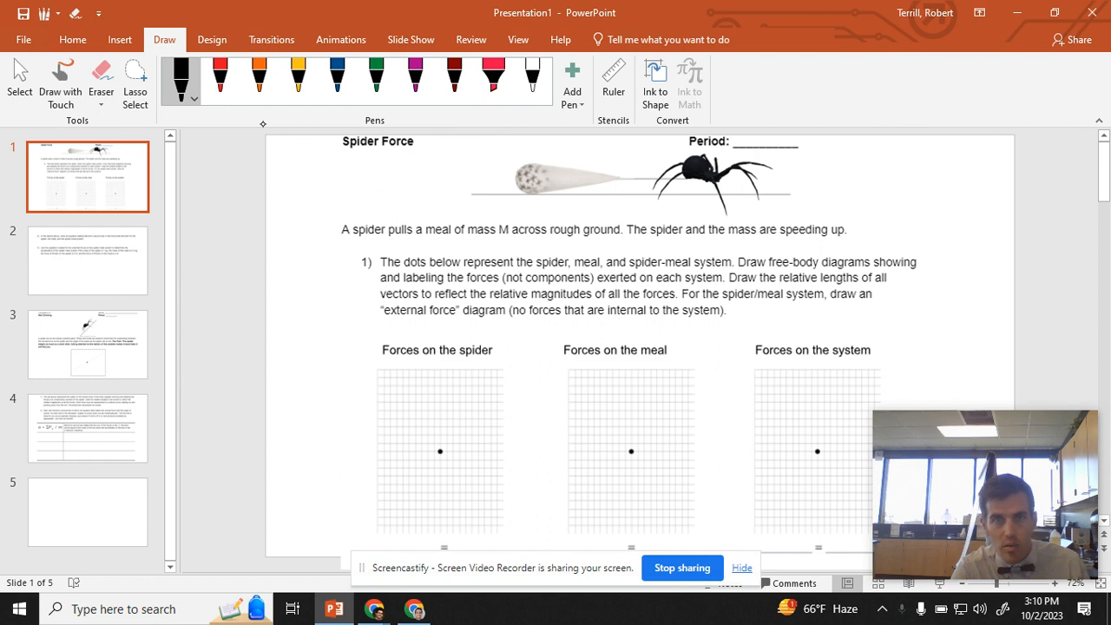
# Ink dark blue downward gravity arrows on the spider and meal dots, labelled msg and mmg.
pyautogui.click(332, 78)
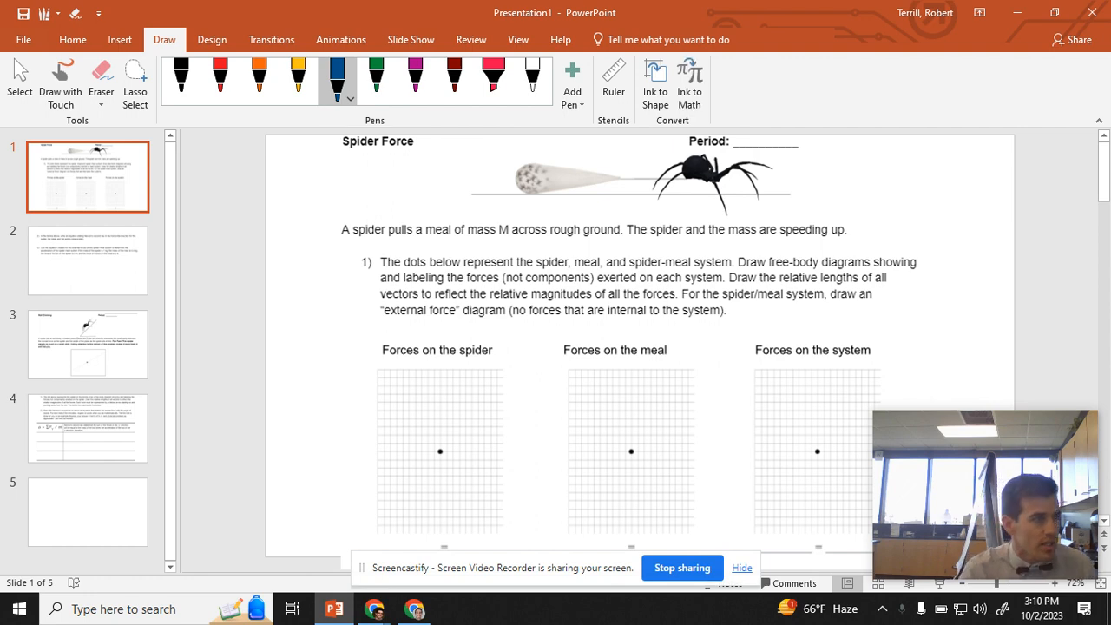
pyautogui.moveTo(139, 260)
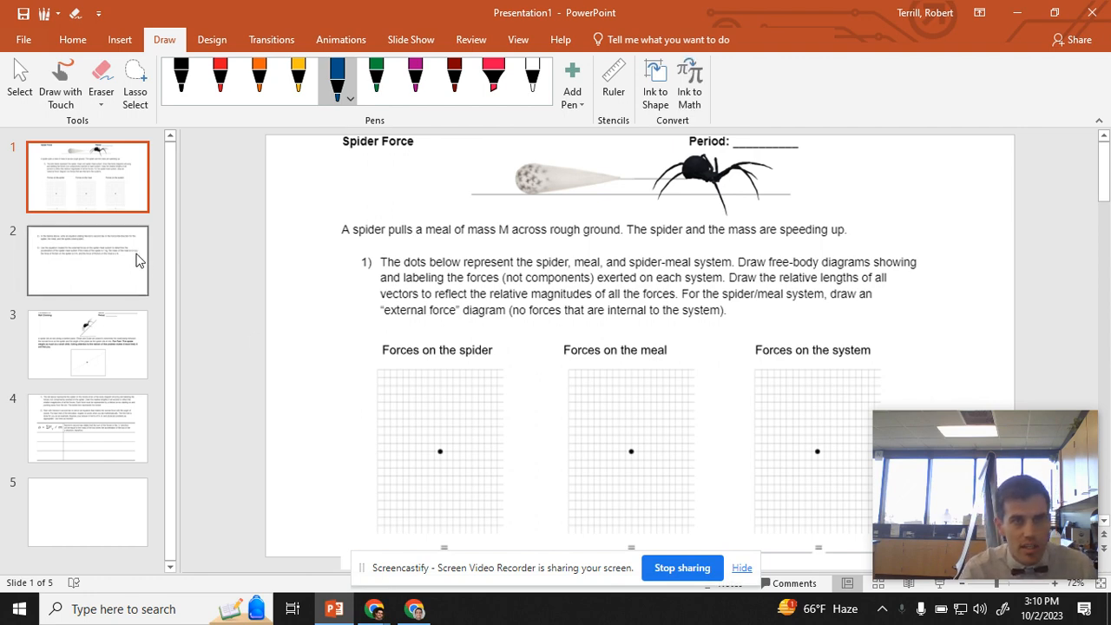
pyautogui.click(87, 260)
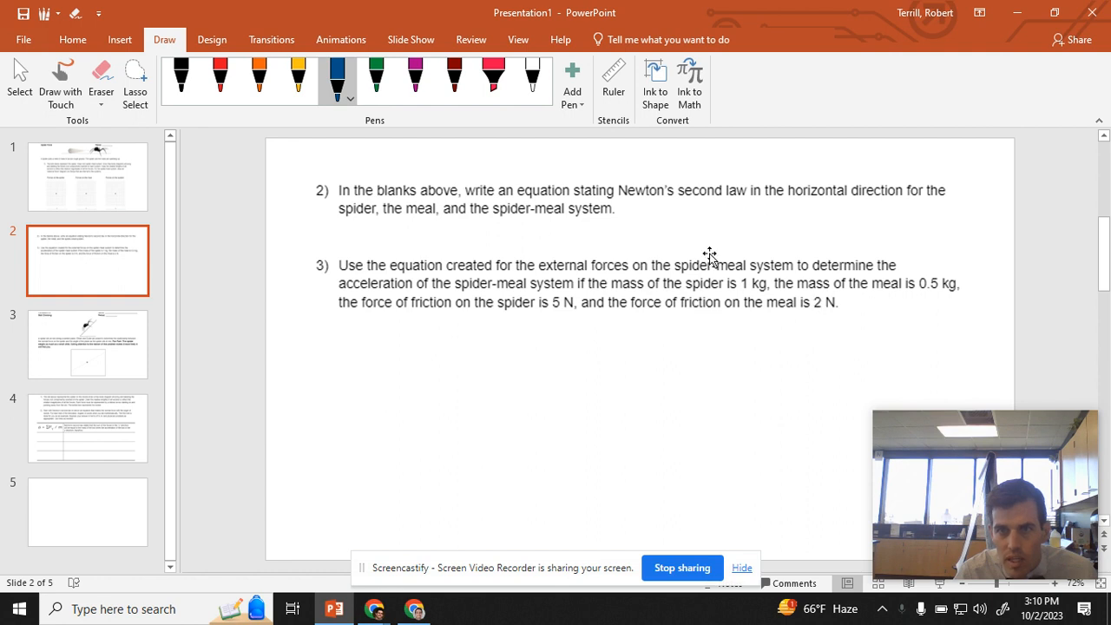
pyautogui.moveTo(968, 292)
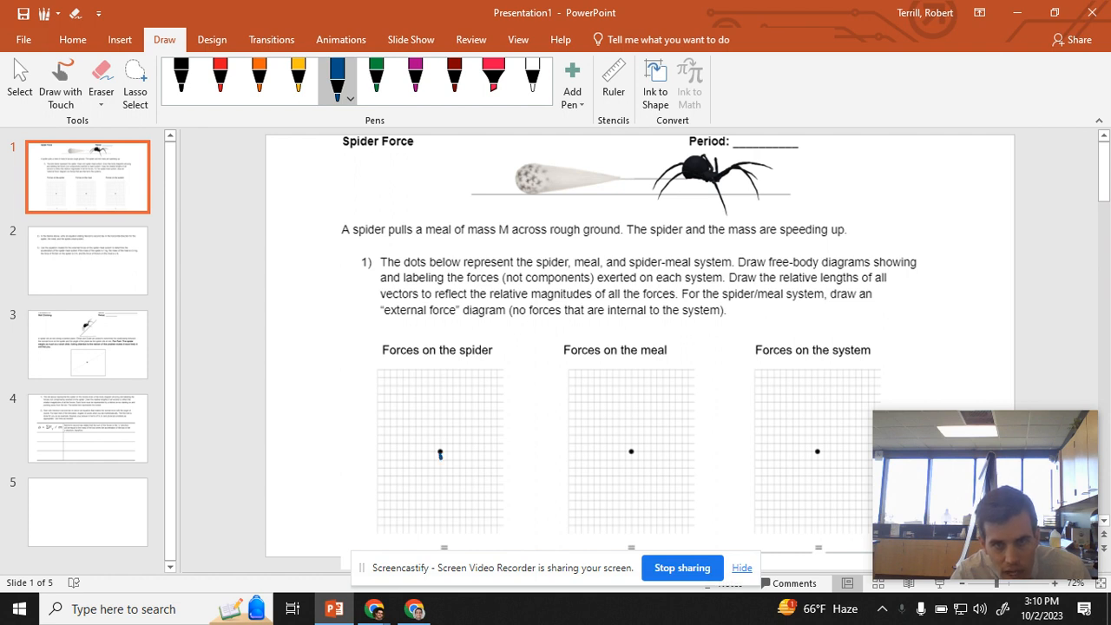
pyautogui.moveTo(439, 453); pyautogui.dragTo(439, 489)
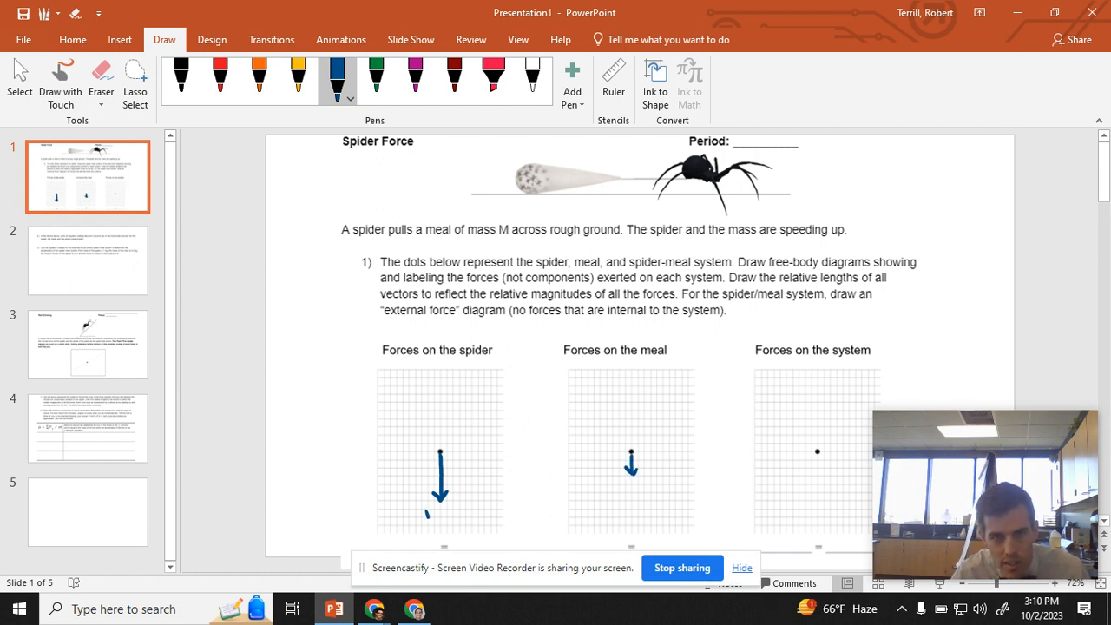
pyautogui.moveTo(430, 506); pyautogui.dragTo(447, 520)
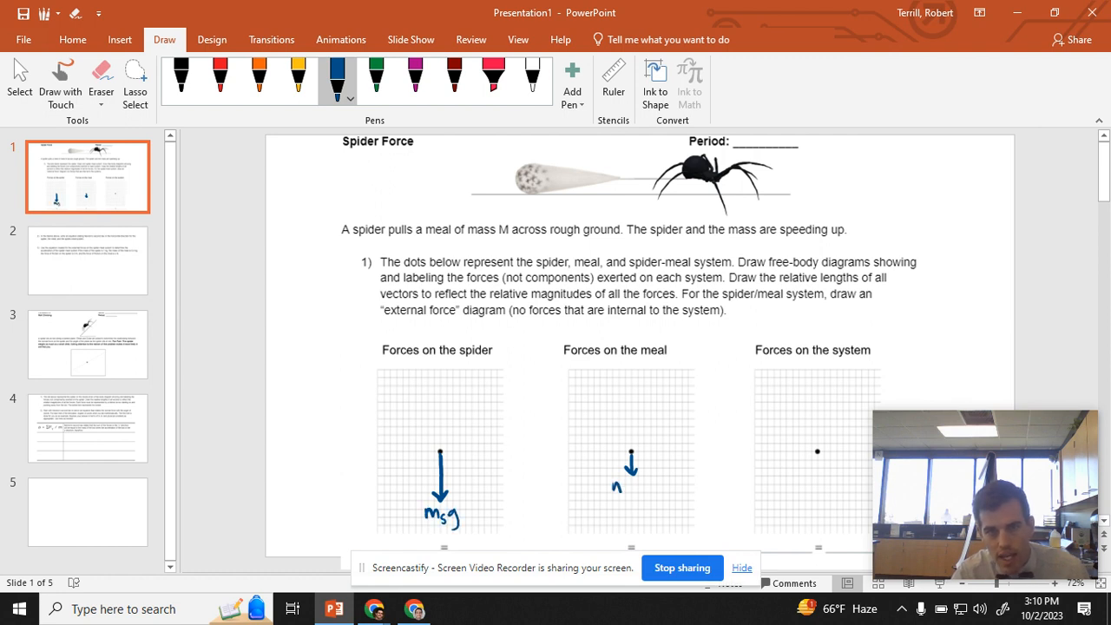
pyautogui.moveTo(625, 483); pyautogui.dragTo(656, 483)
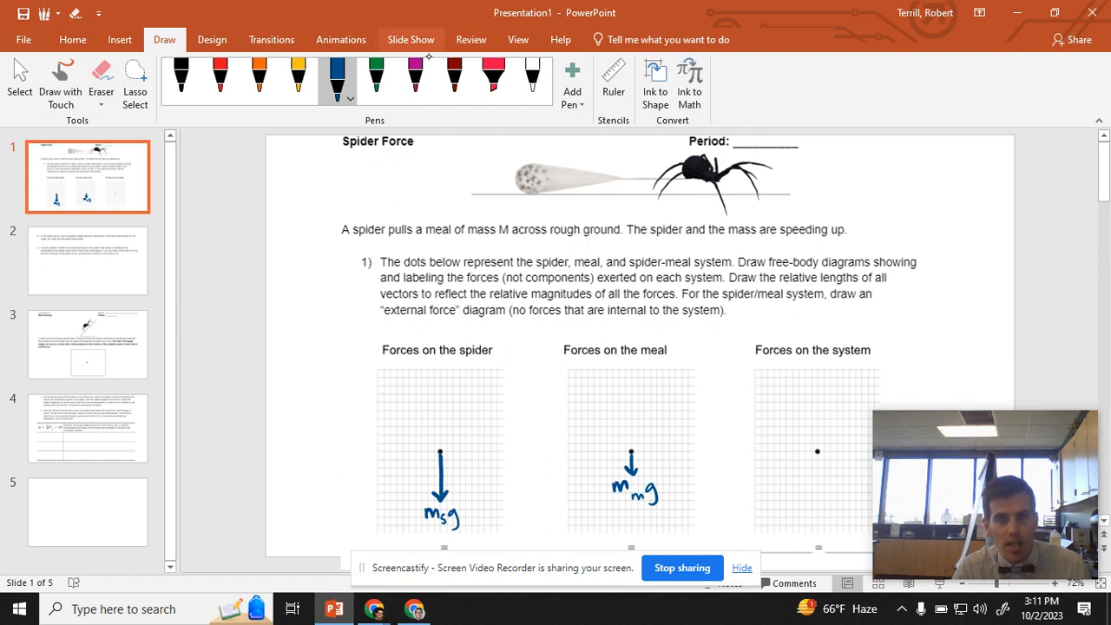
# Add magenta upward normal forces N_s and N_m, then orange tension arrows T on both diagrams.
pyautogui.click(413, 78)
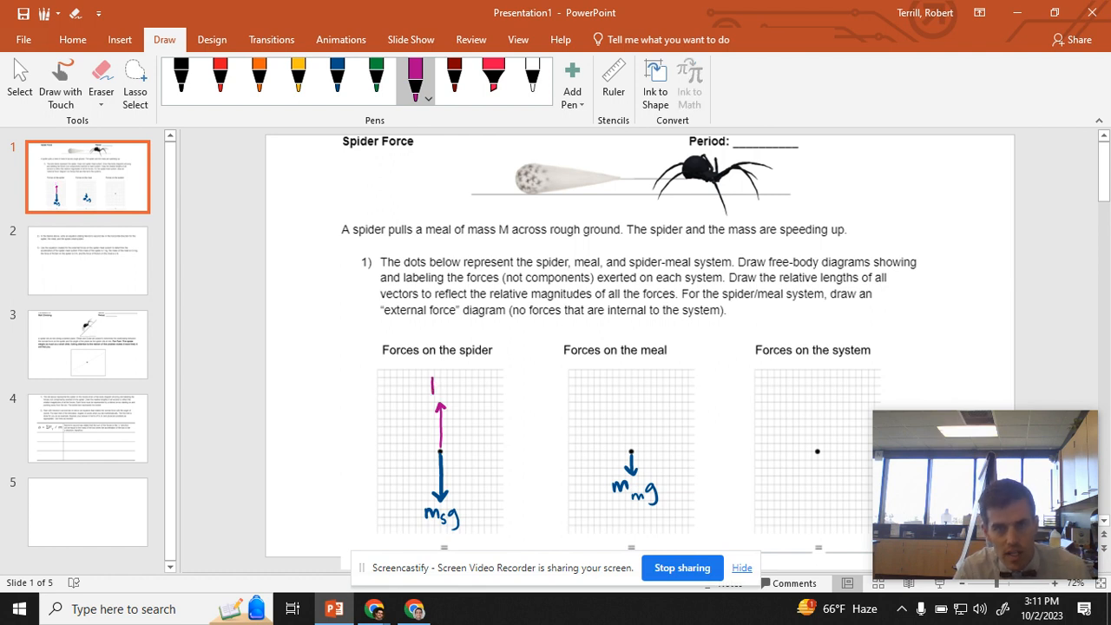
pyautogui.write('N_c')
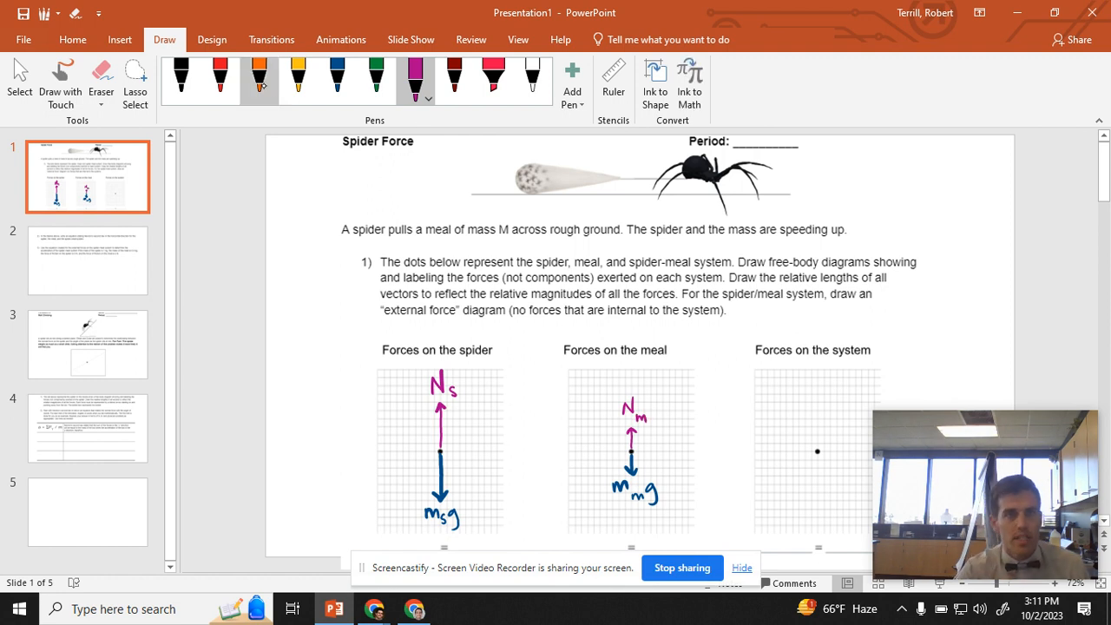
pyautogui.click(260, 76)
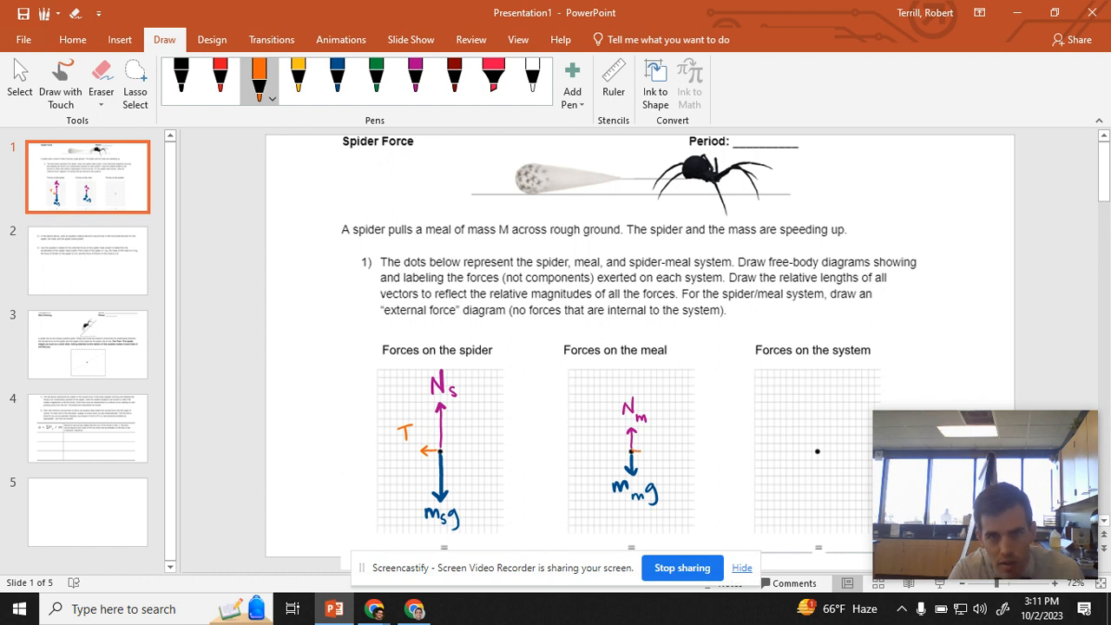
pyautogui.moveTo(628, 448); pyautogui.dragTo(646, 448)
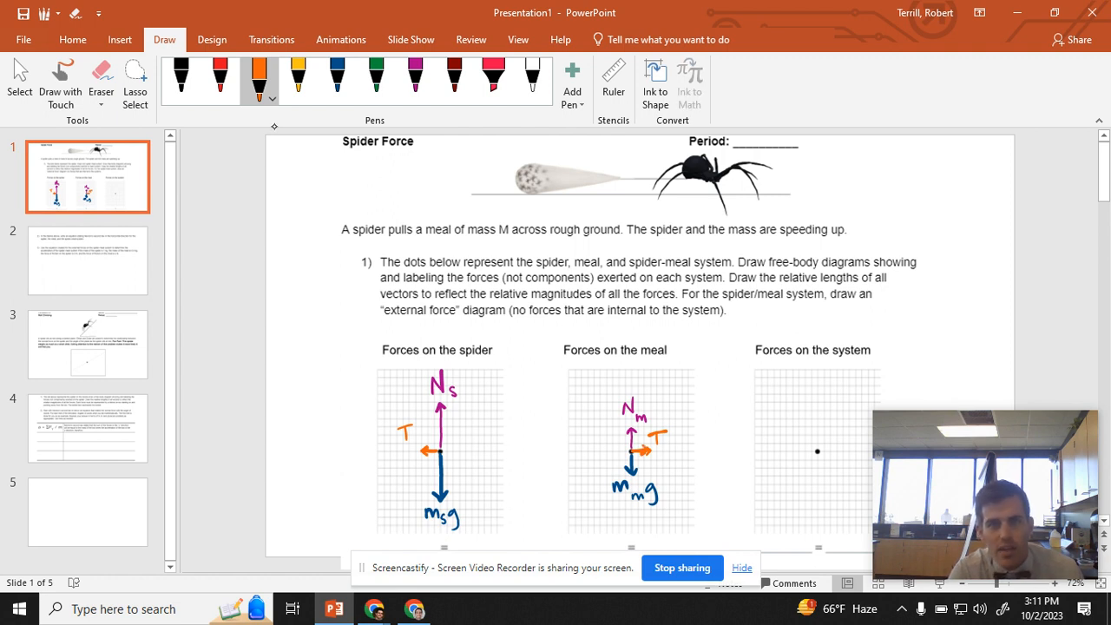
# Ink red friction arrows f_s and f_m on the spider, meal and system diagrams.
pyautogui.click(342, 70)
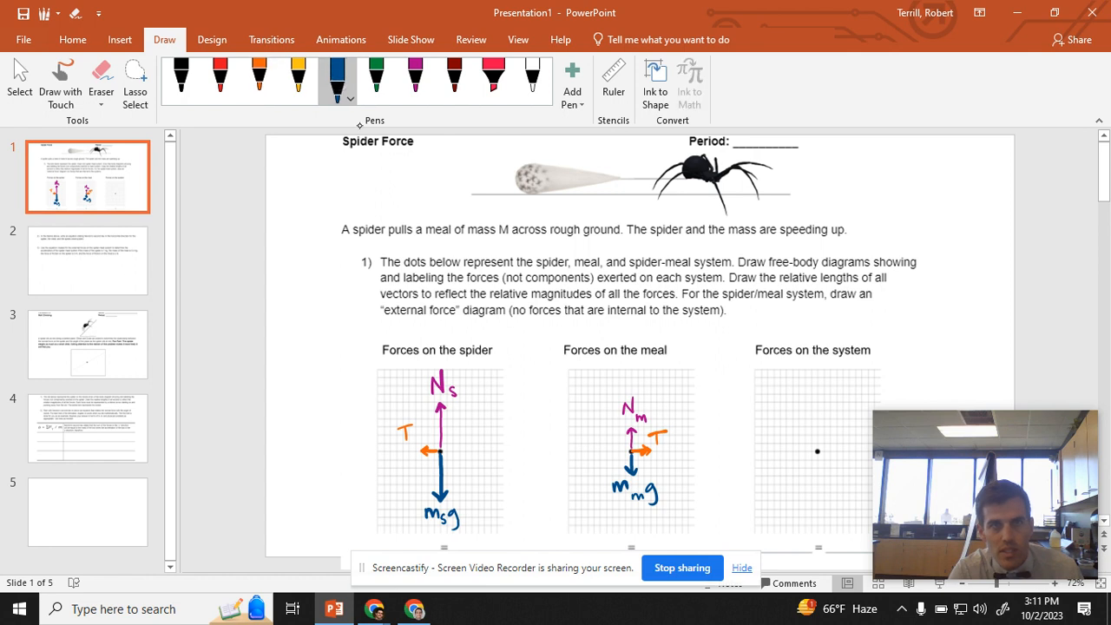
pyautogui.click(413, 76)
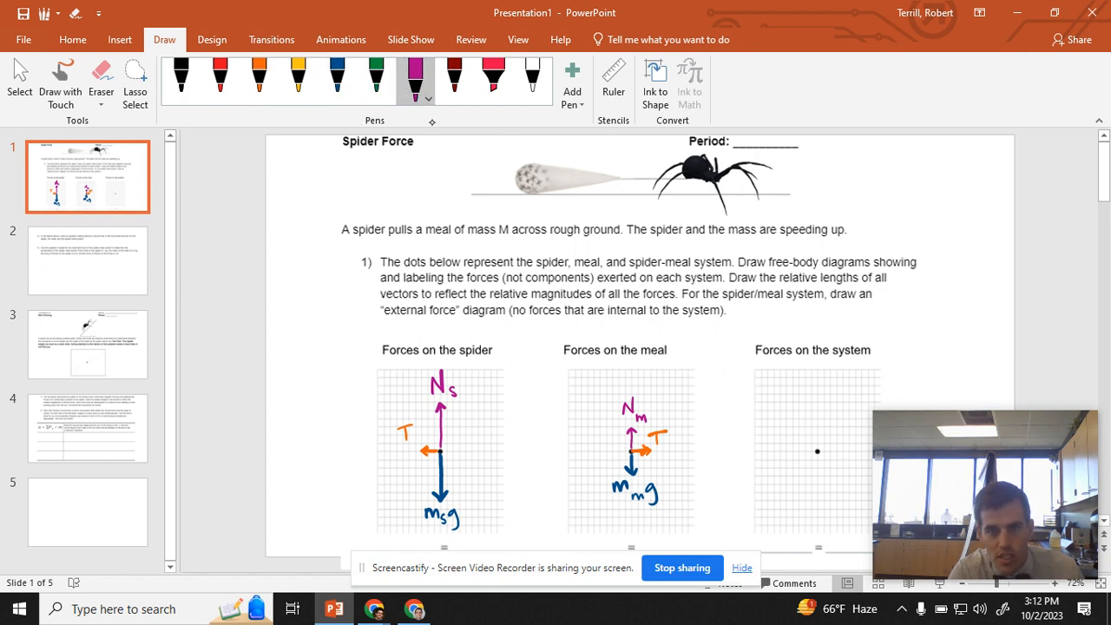
pyautogui.click(259, 78)
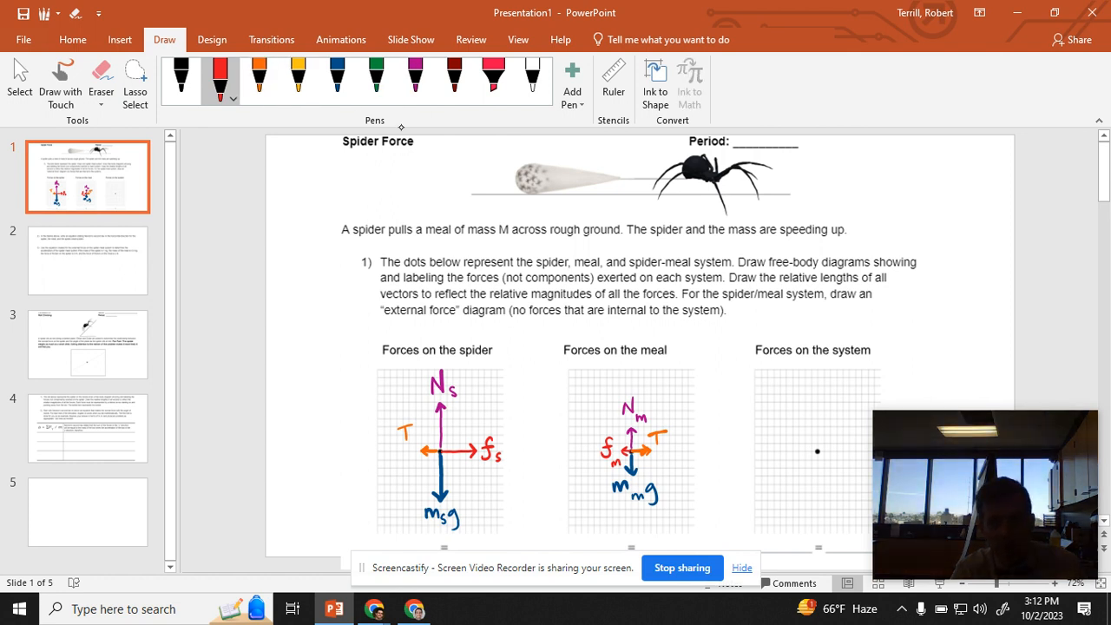
pyautogui.moveTo(816, 451); pyautogui.dragTo(847, 451)
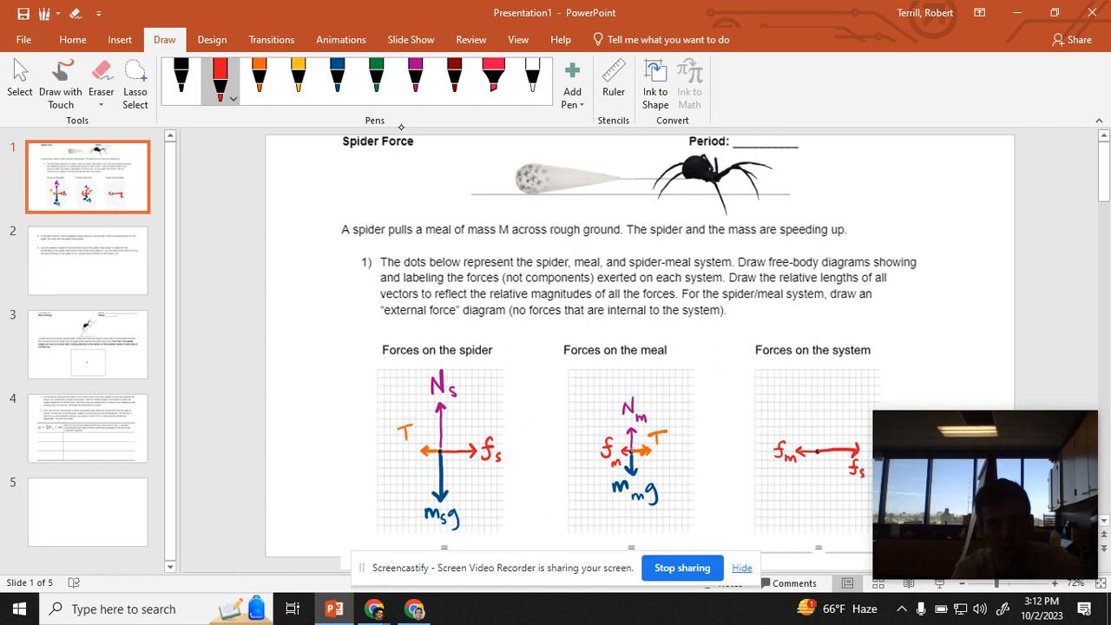
# Add magenta normal forces and msg weight to the system diagram, then return to slide 1.
pyautogui.click(417, 71)
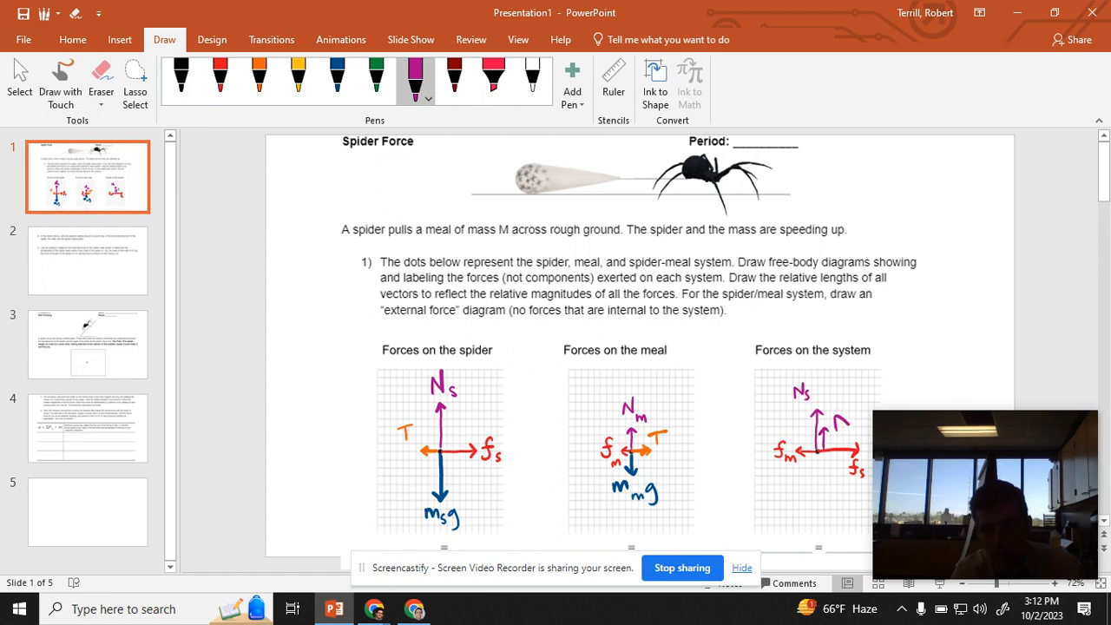
pyautogui.moveTo(836, 425); pyautogui.dragTo(859, 422)
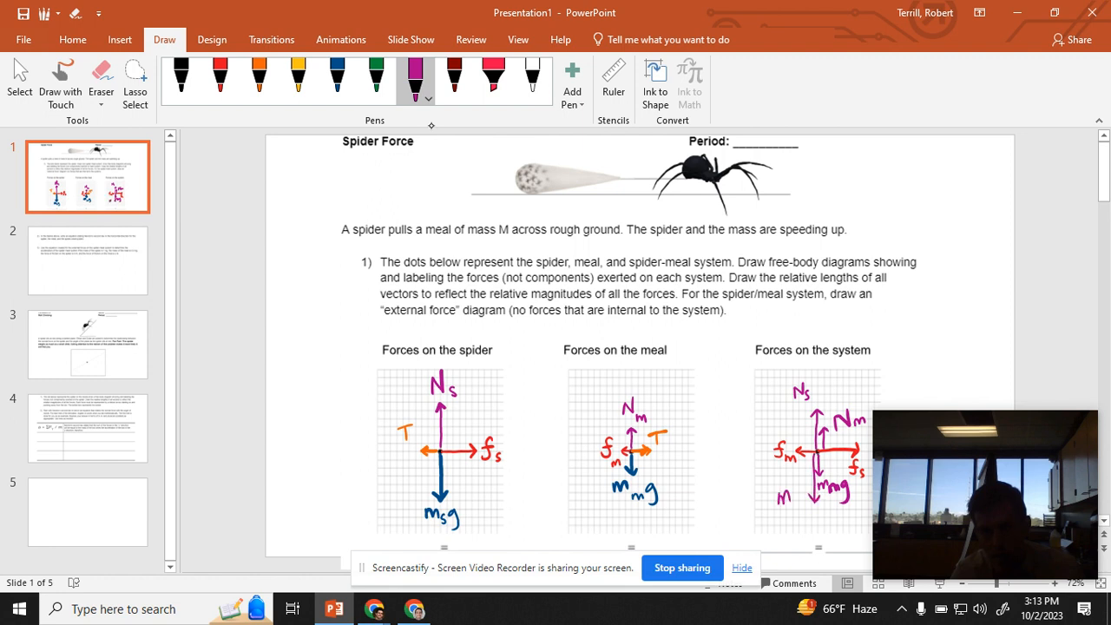
pyautogui.moveTo(781, 478); pyautogui.dragTo(791, 485)
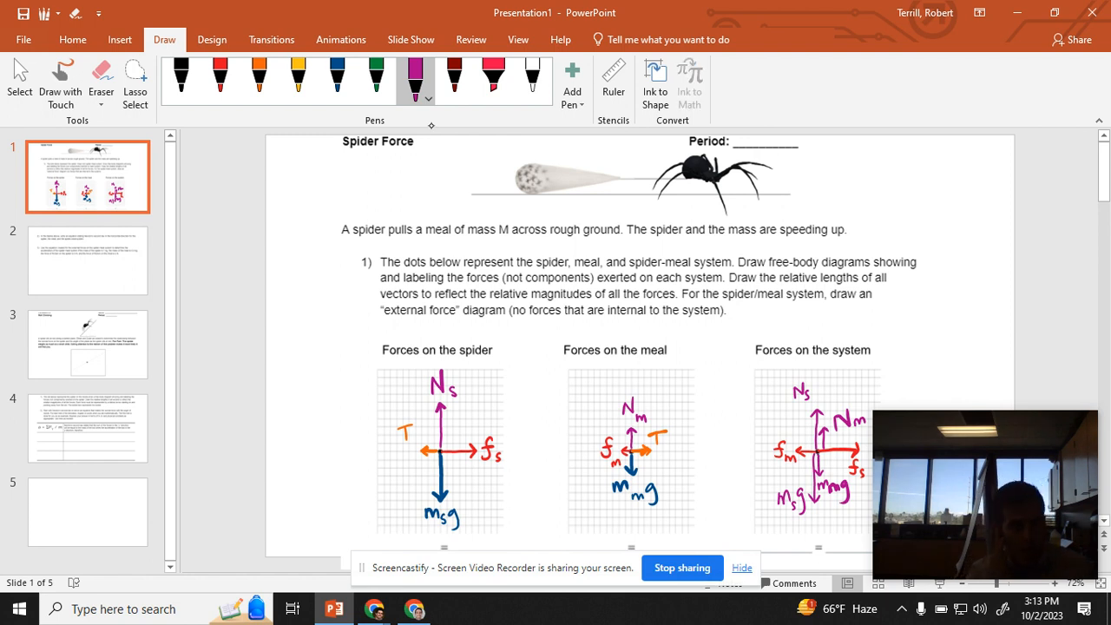
pyautogui.click(86, 260)
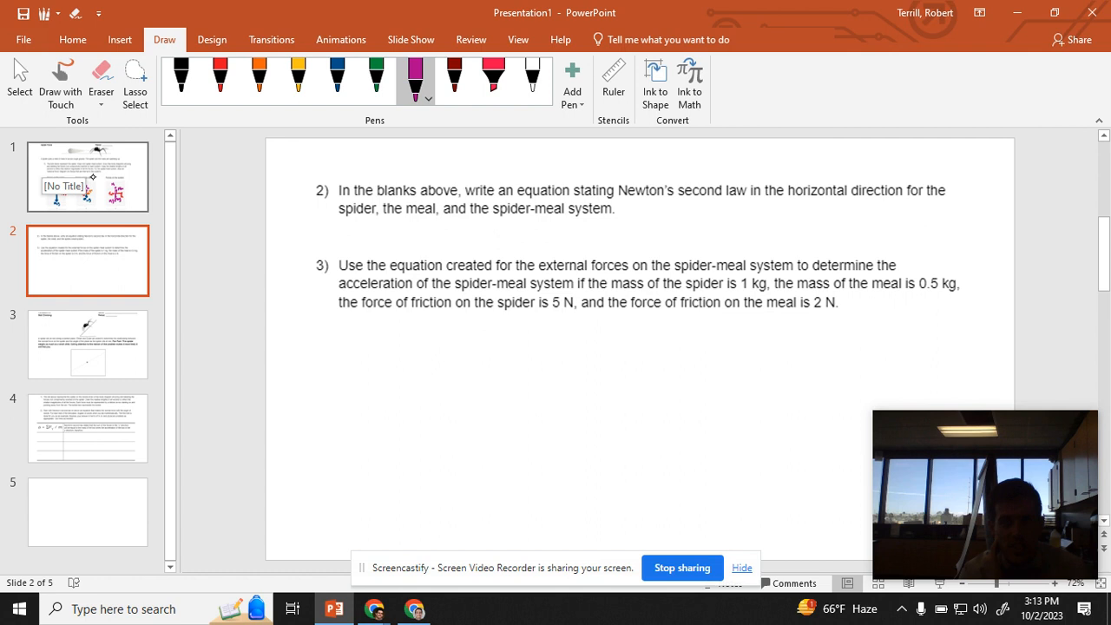
pyautogui.click(87, 177)
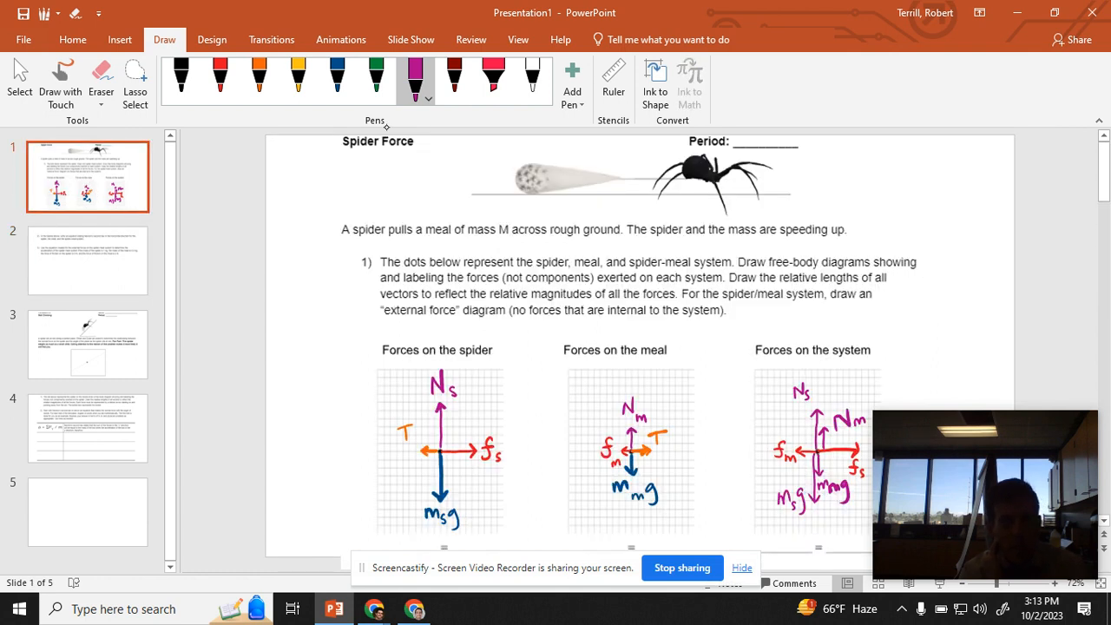
# Write red acceleration equations a=(fs−T)/ms, a=(T−fm)/mm, a=(fs−fm)/(ms+mm) under the diagrams.
pyautogui.click(219, 70)
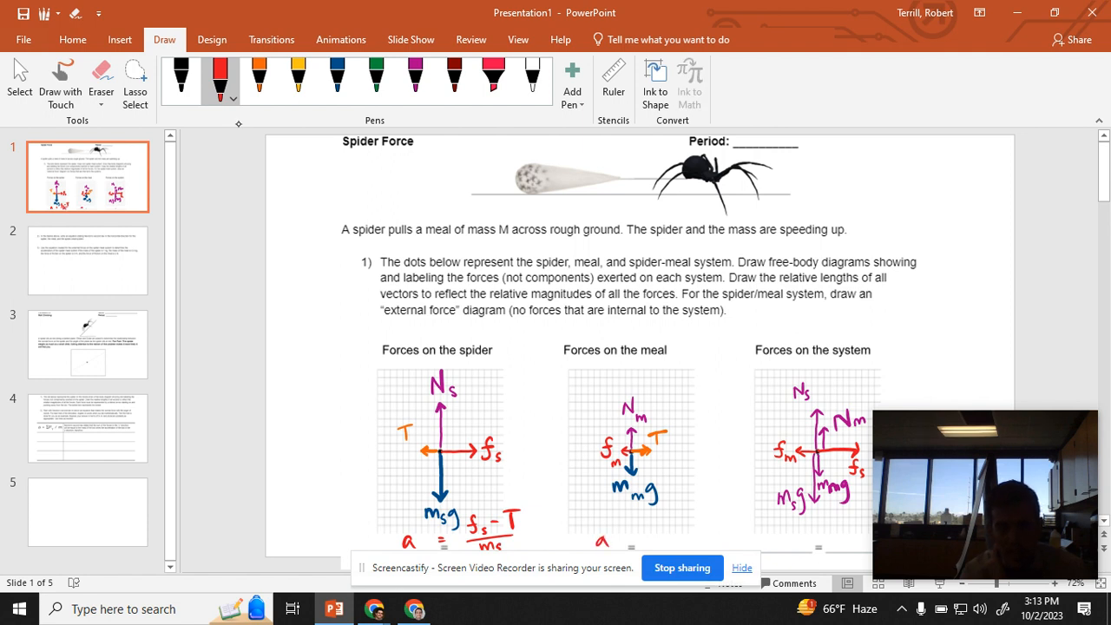
pyautogui.moveTo(631, 530); pyautogui.dragTo(632, 541)
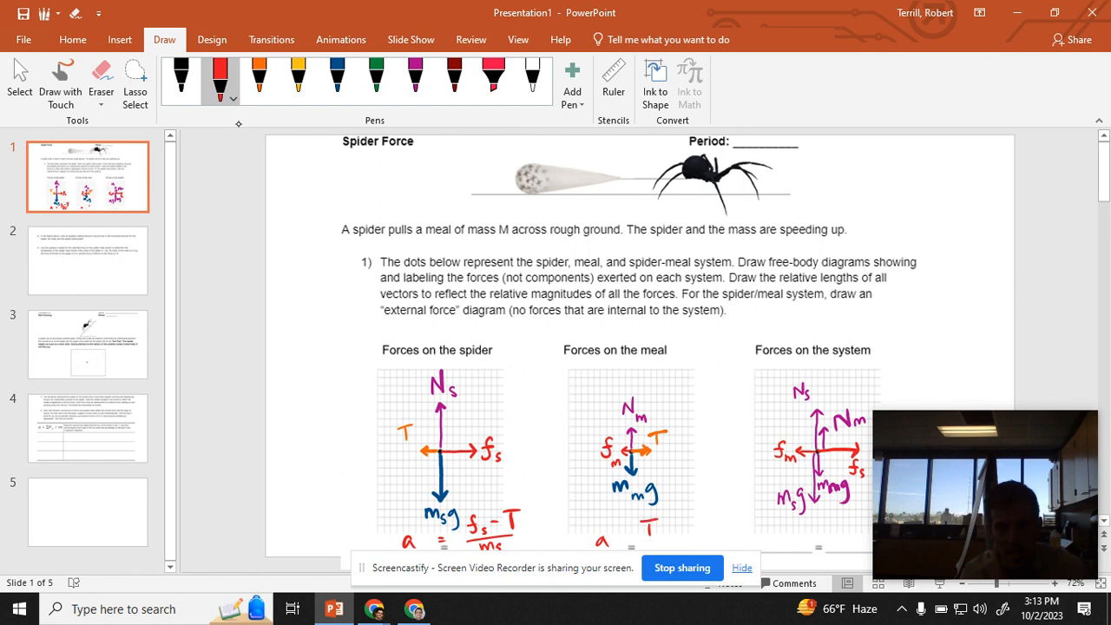
pyautogui.write('T-ƒm')
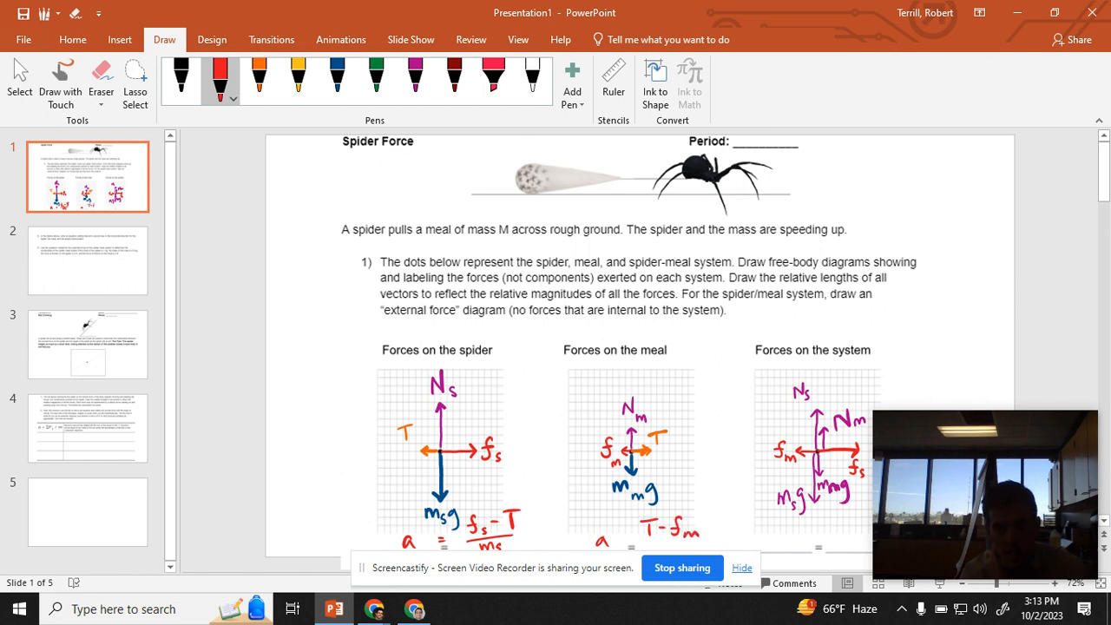
pyautogui.moveTo(590, 208); pyautogui.dragTo(685, 208)
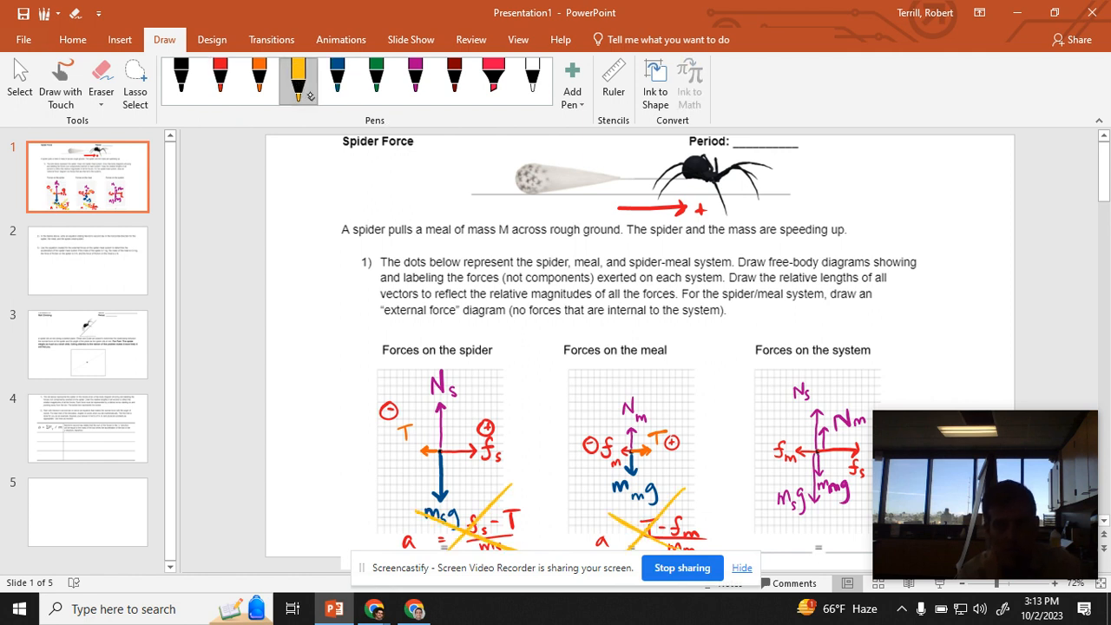
pyautogui.click(219, 76)
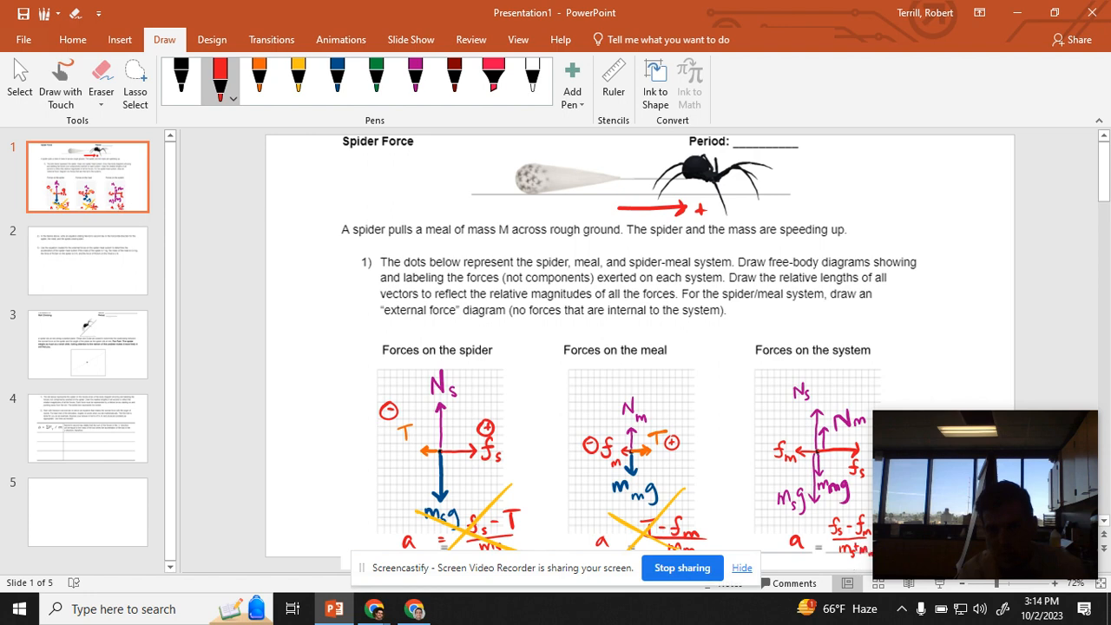
pyautogui.moveTo(985, 495)
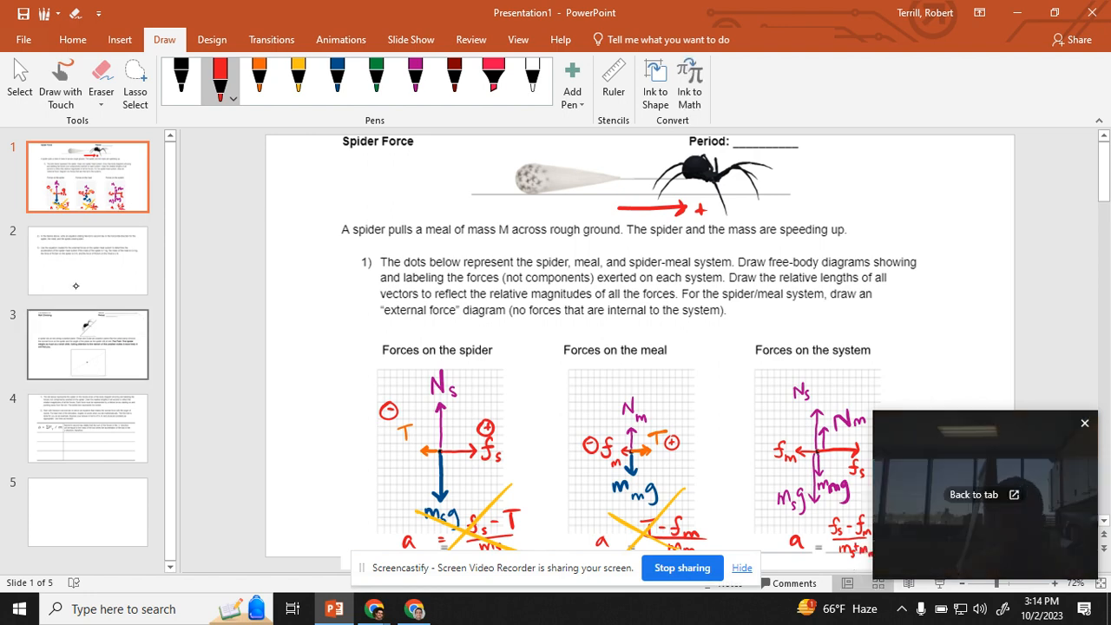
# Under question 3, write a=(5N−2N)/(1kg+0.5kg) for the system's acceleration.
pyautogui.click(86, 261)
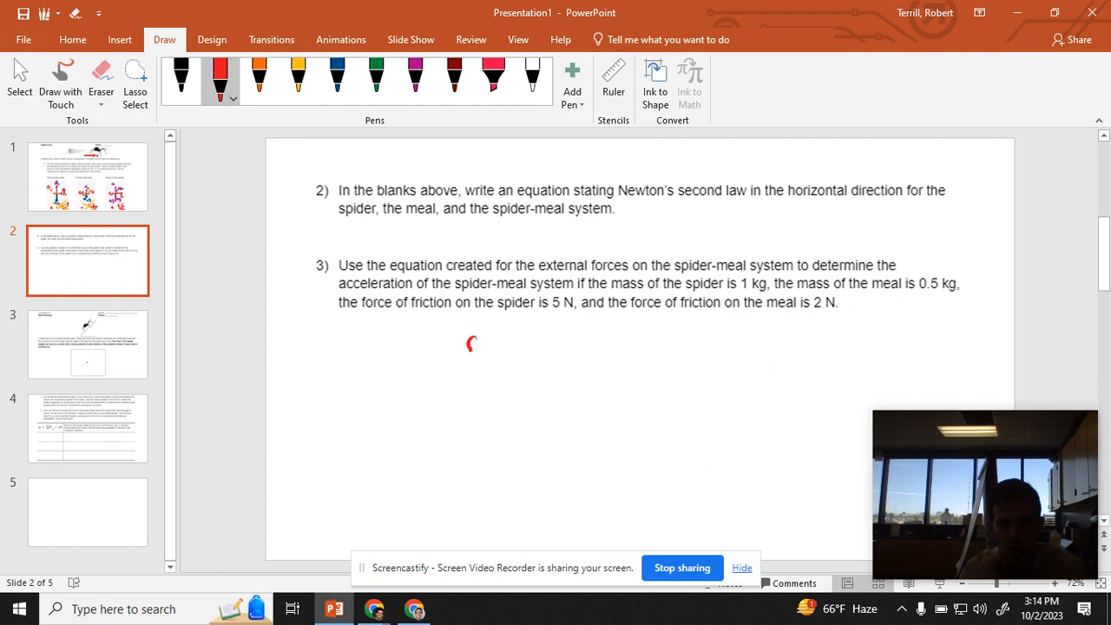
pyautogui.moveTo(465, 338); pyautogui.dragTo(586, 338)
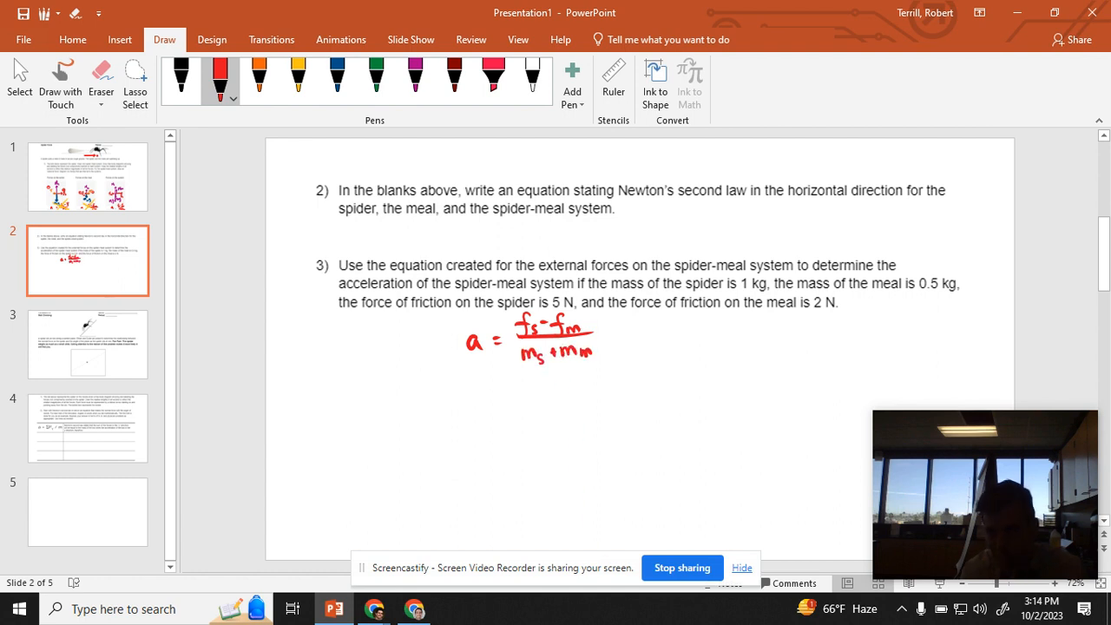
pyautogui.moveTo(611, 340); pyautogui.dragTo(621, 340)
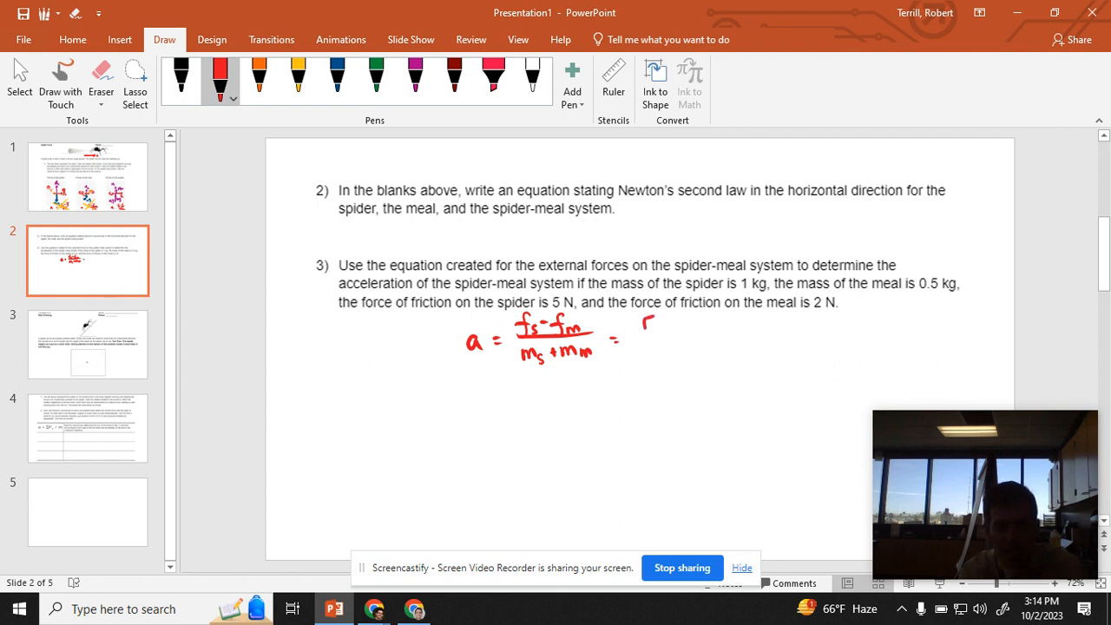
pyautogui.moveTo(642, 326); pyautogui.dragTo(680, 333)
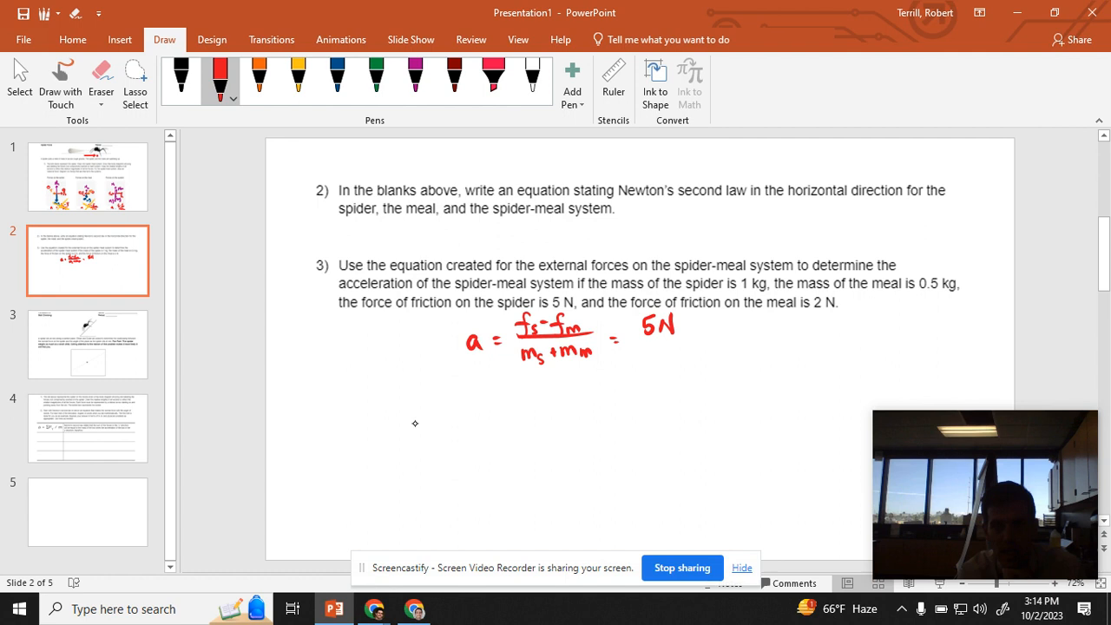
pyautogui.moveTo(686, 328); pyautogui.dragTo(729, 328)
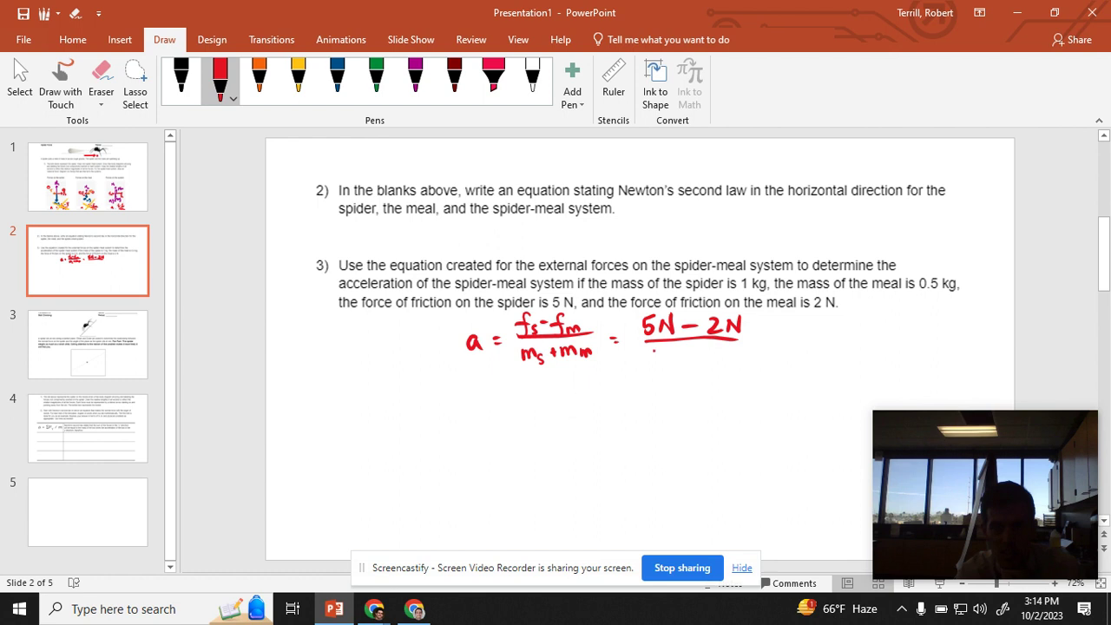
pyautogui.moveTo(645, 356); pyautogui.dragTo(702, 365)
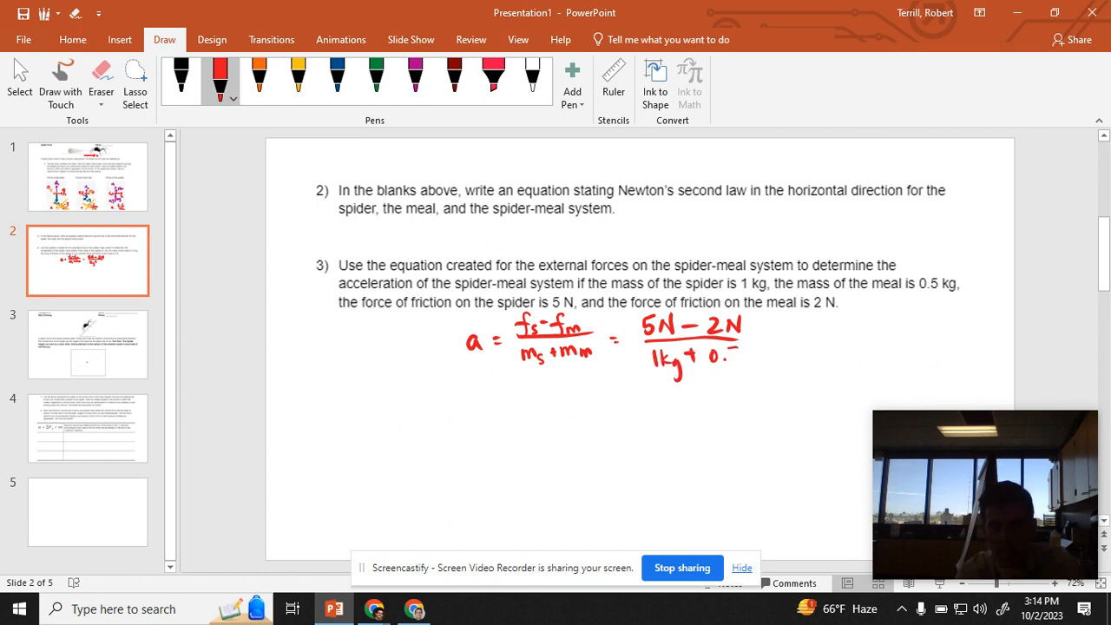
pyautogui.moveTo(729, 351); pyautogui.dragTo(763, 359)
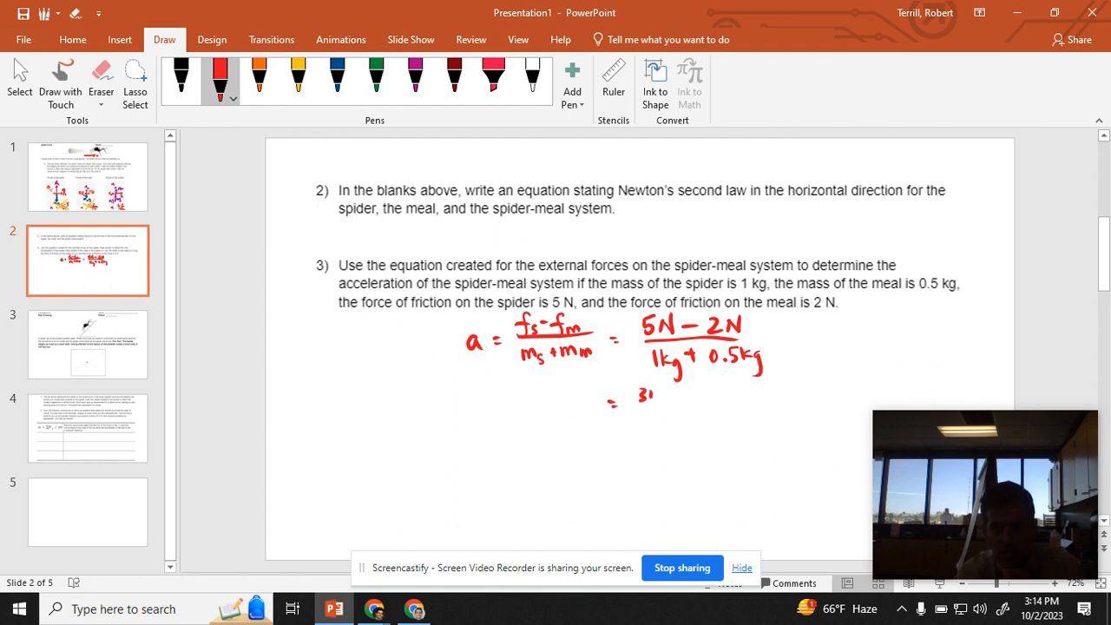
# Simplify to 3N/1.5kg and box the final answer 2 m/s².
pyautogui.moveTo(642, 396); pyautogui.dragTo(645, 425)
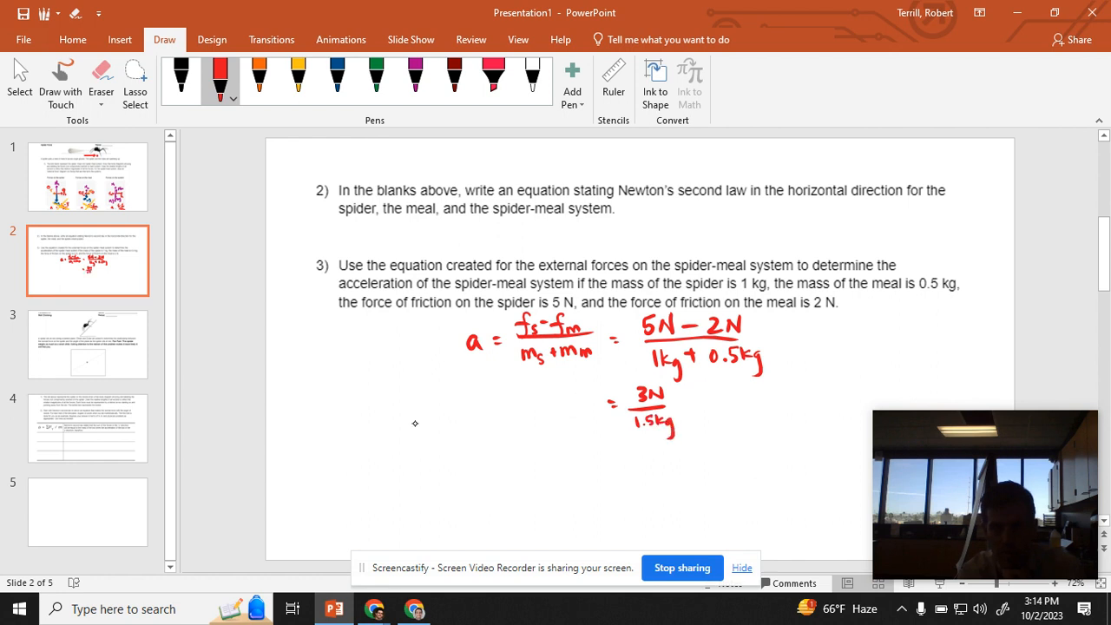
pyautogui.moveTo(622, 447); pyautogui.dragTo(628, 468)
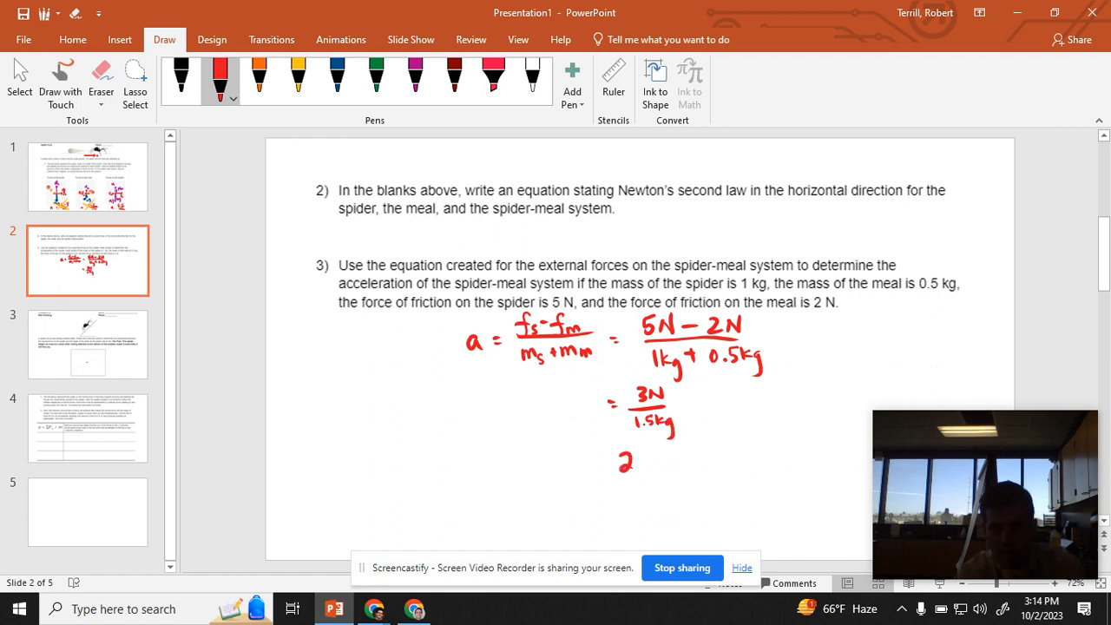
pyautogui.moveTo(625, 460); pyautogui.dragTo(694, 443)
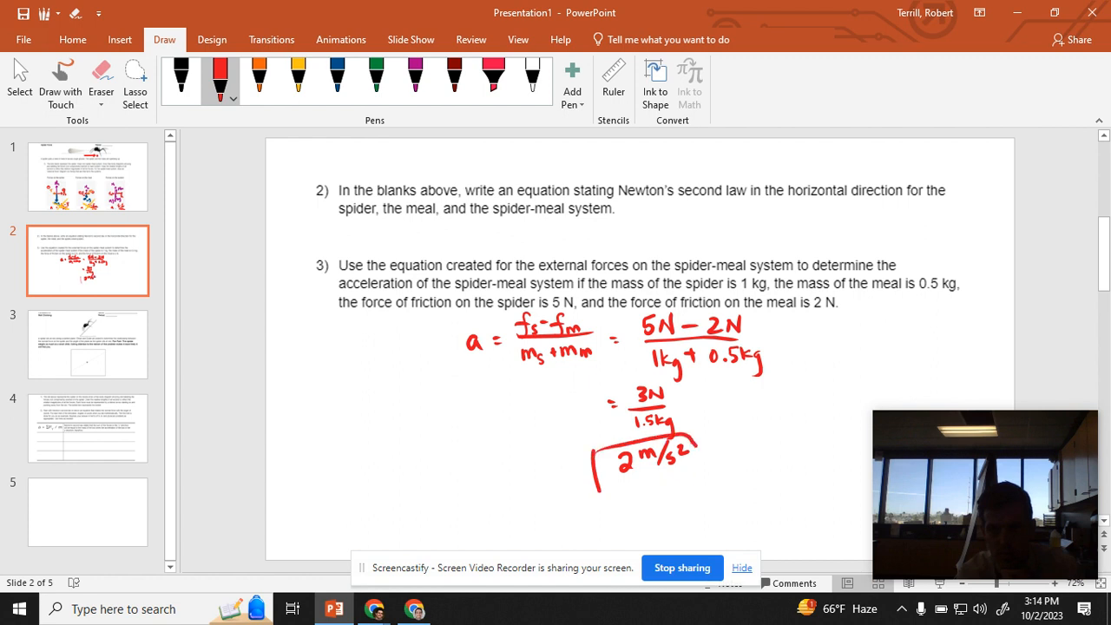
pyautogui.moveTo(599, 469); pyautogui.dragTo(694, 434)
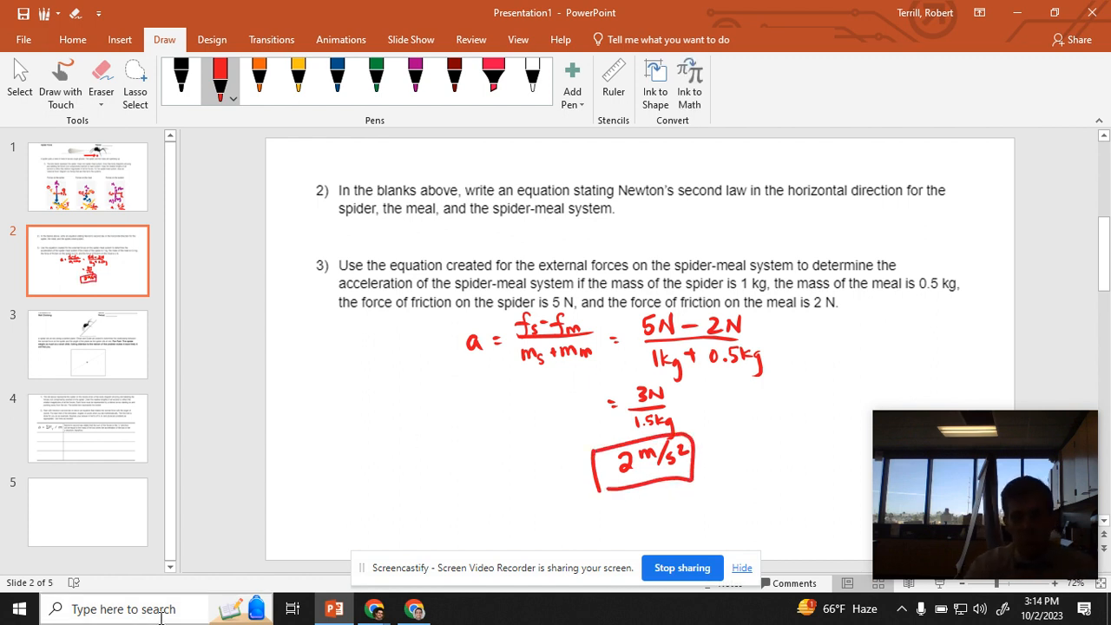